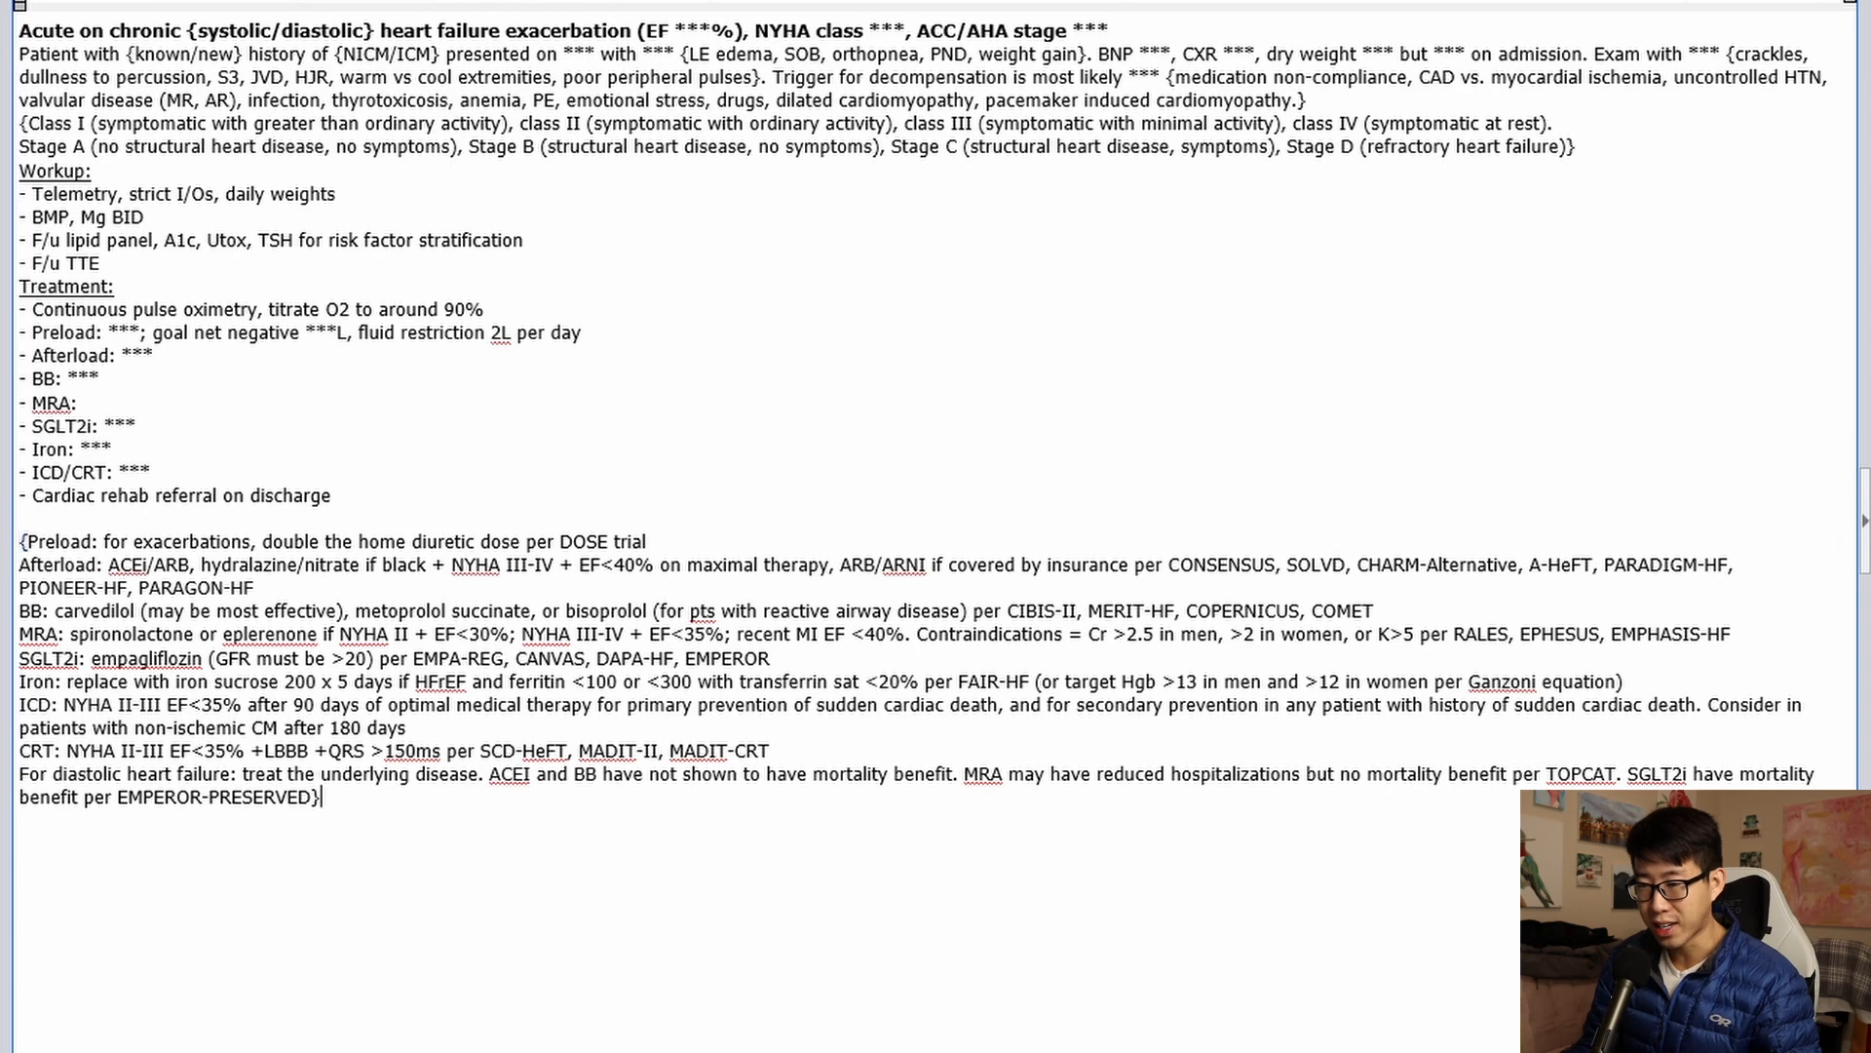
Step: Delete the NYHA class and ACC/AHA stage definition lines so HPI leads directly into workup
left_click_drag(21, 541, 319, 798)
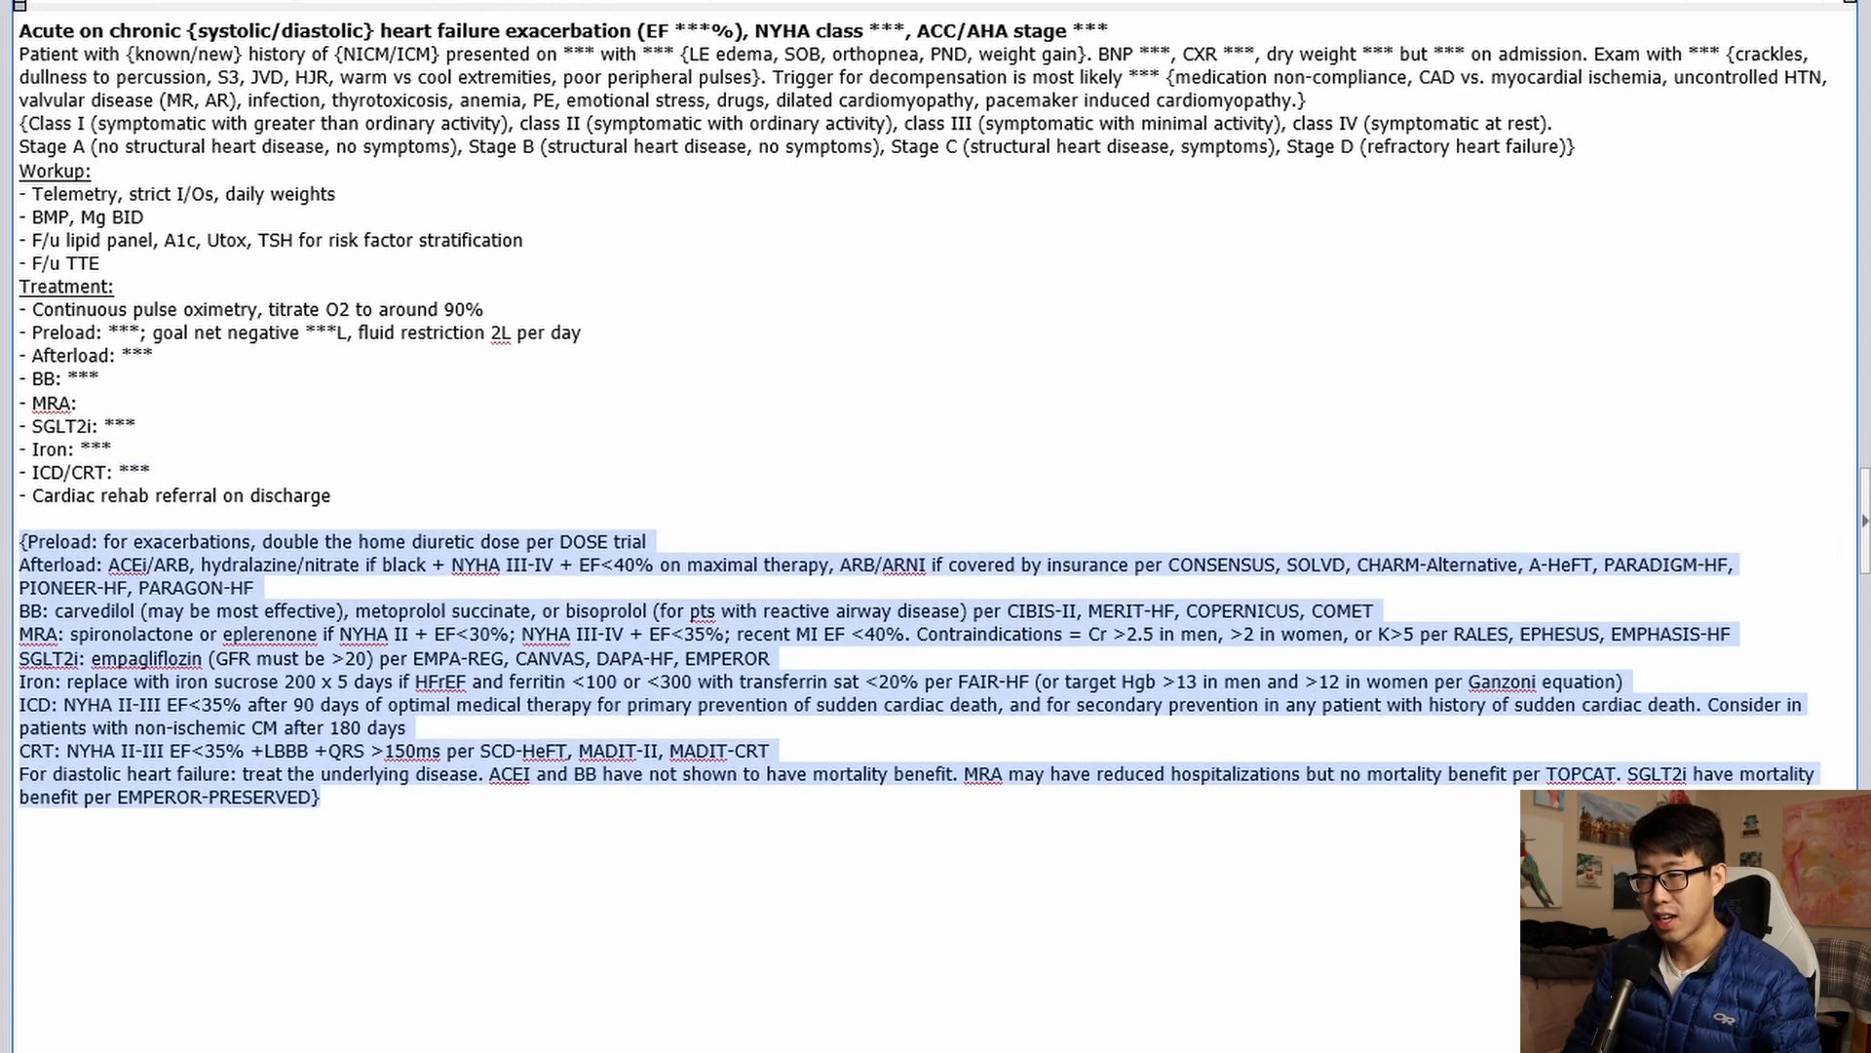
left_click(8, 510)
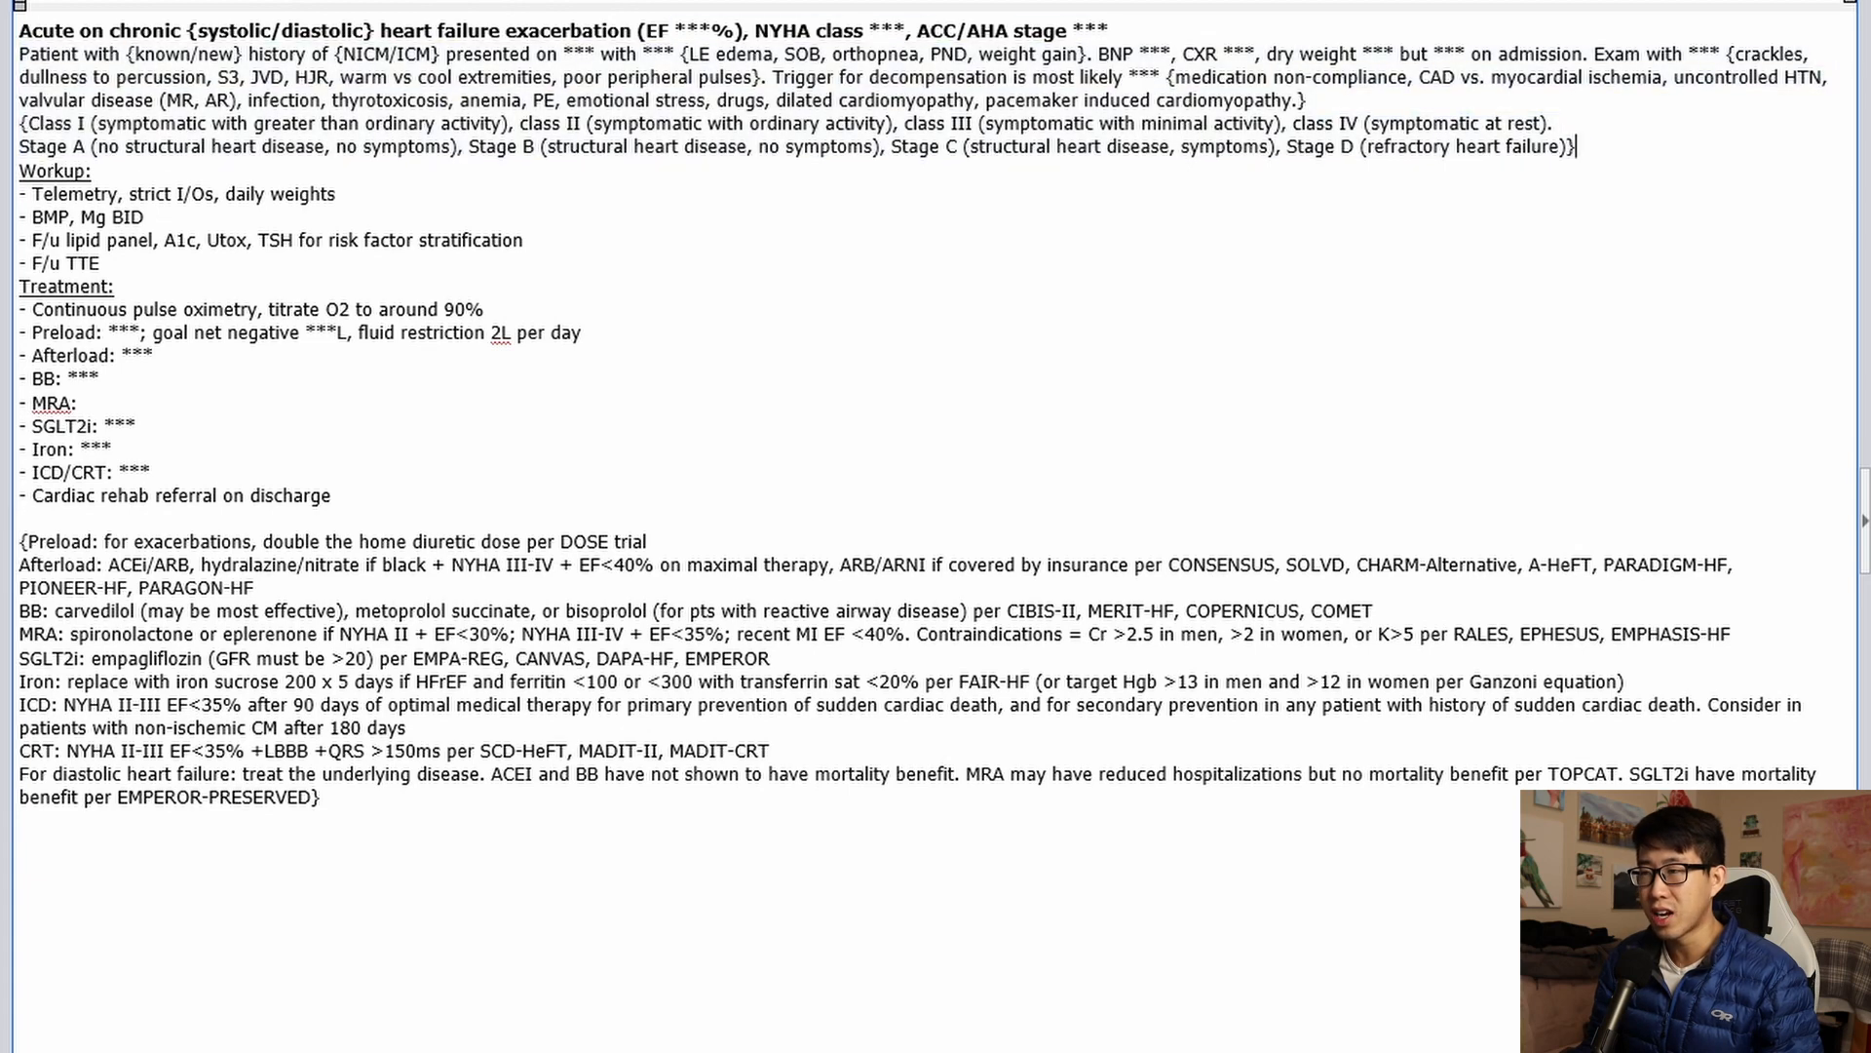
left_click_drag(21, 52, 1577, 145)
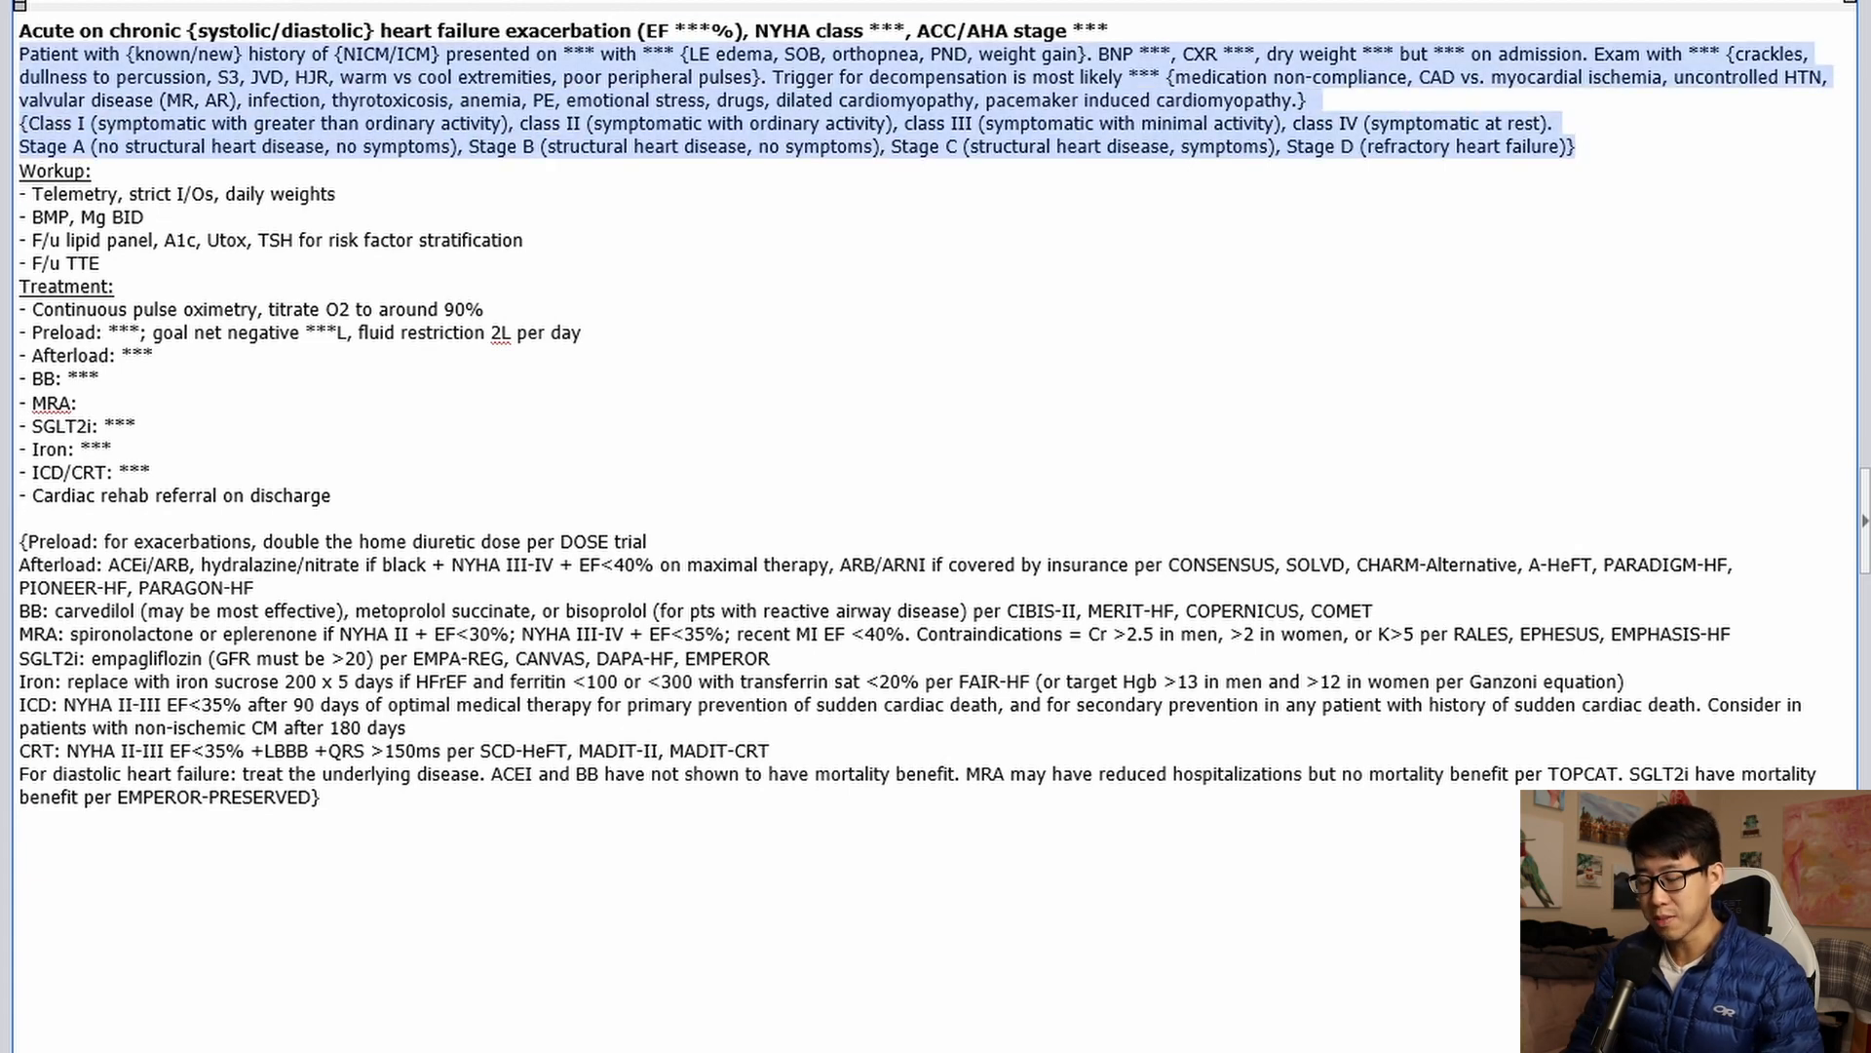
key("Delete")
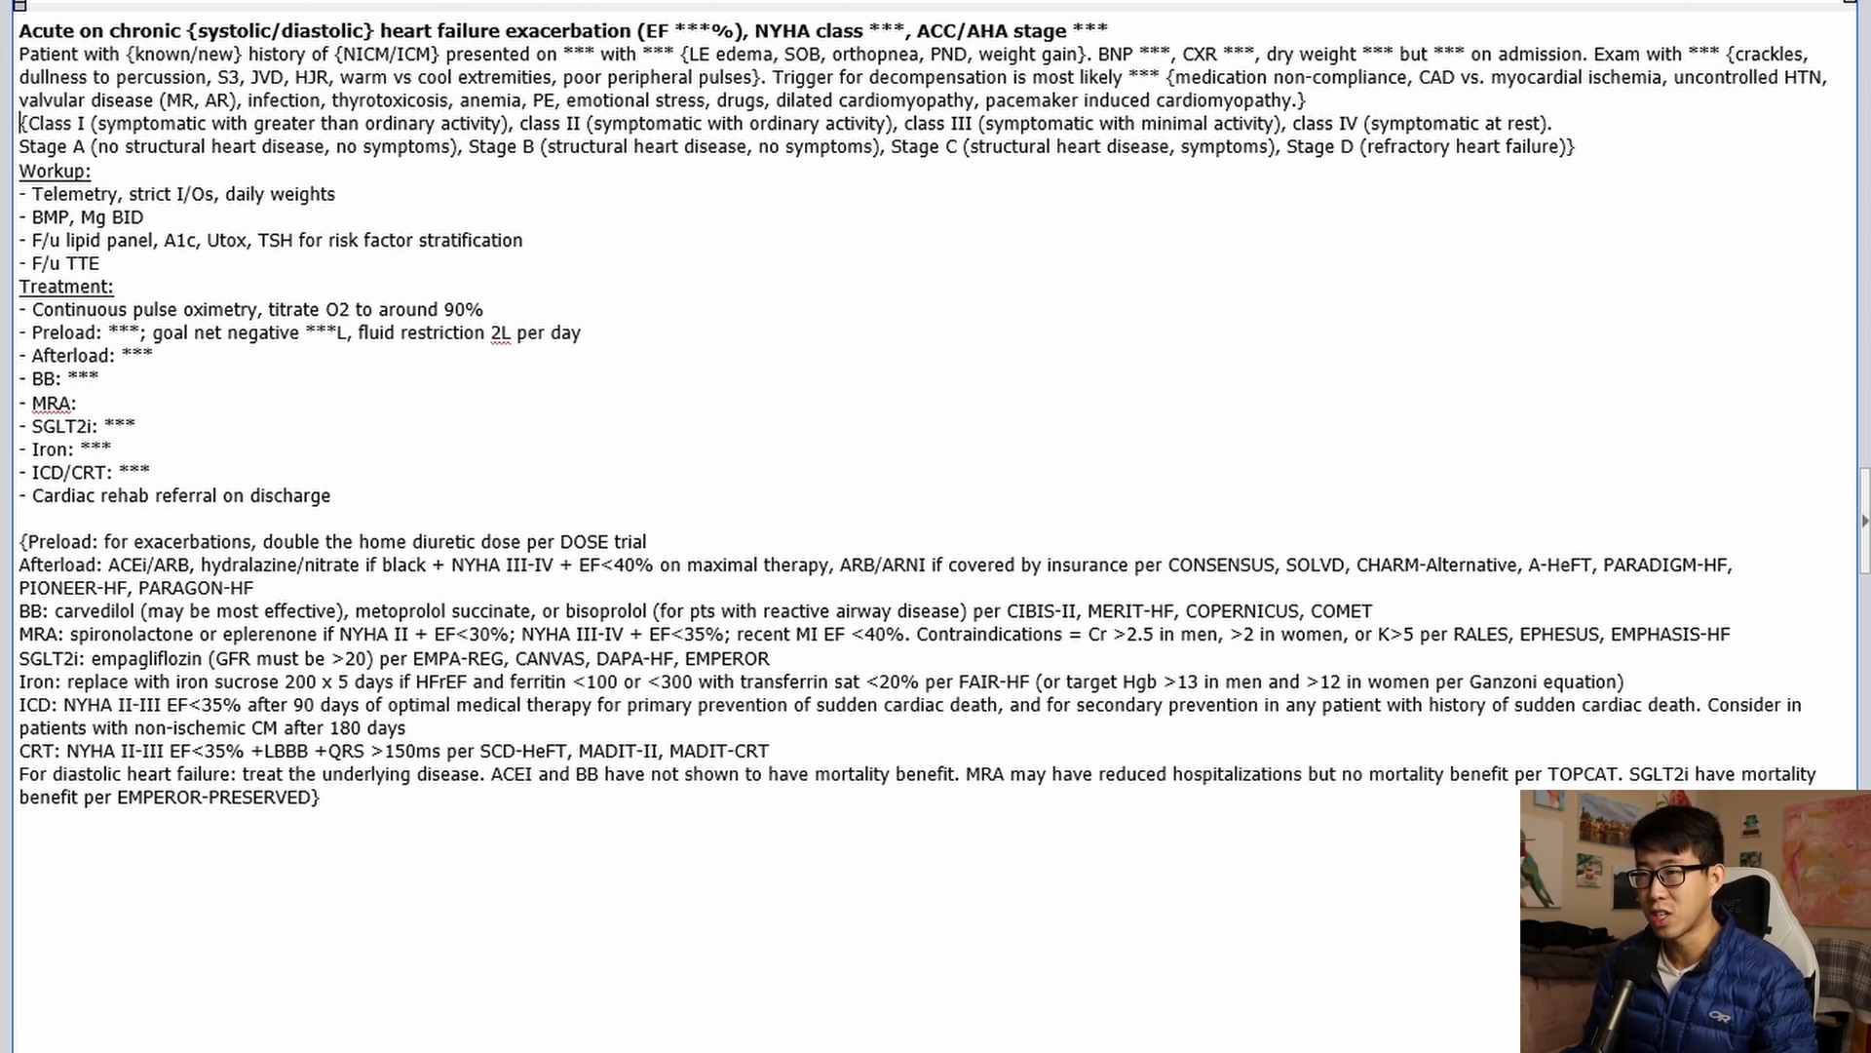
left_click_drag(22, 123, 1575, 147)
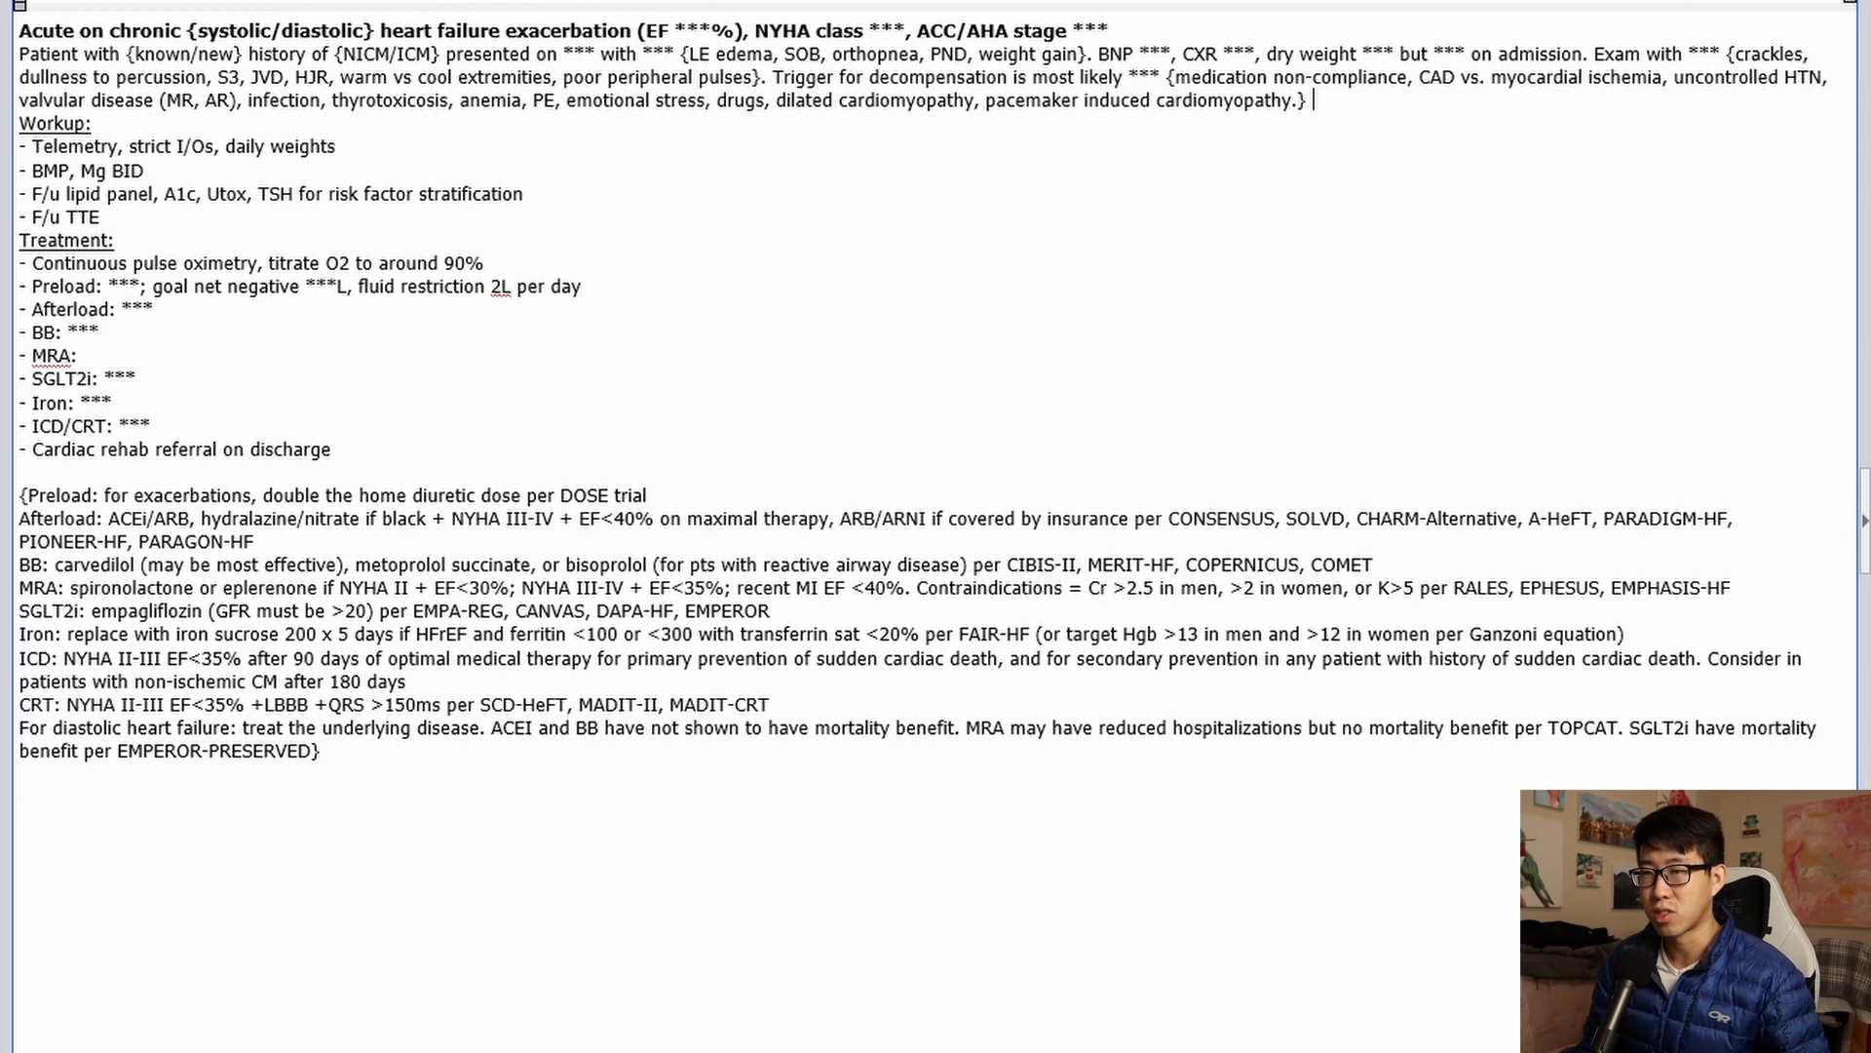
type("{Class I (symptomatic with greater than ordinary activity), class II (symptomatic with ordinary activity), class III (symptomatic with minimal activity), class IV (symptomatic at rest).")
type("Stage A (no structural heart disease, no symptoms), Stage B (structural heart disease, no symptoms), Stage C (structural heart disease, symptoms), Stage D (refractory heart failure)}")
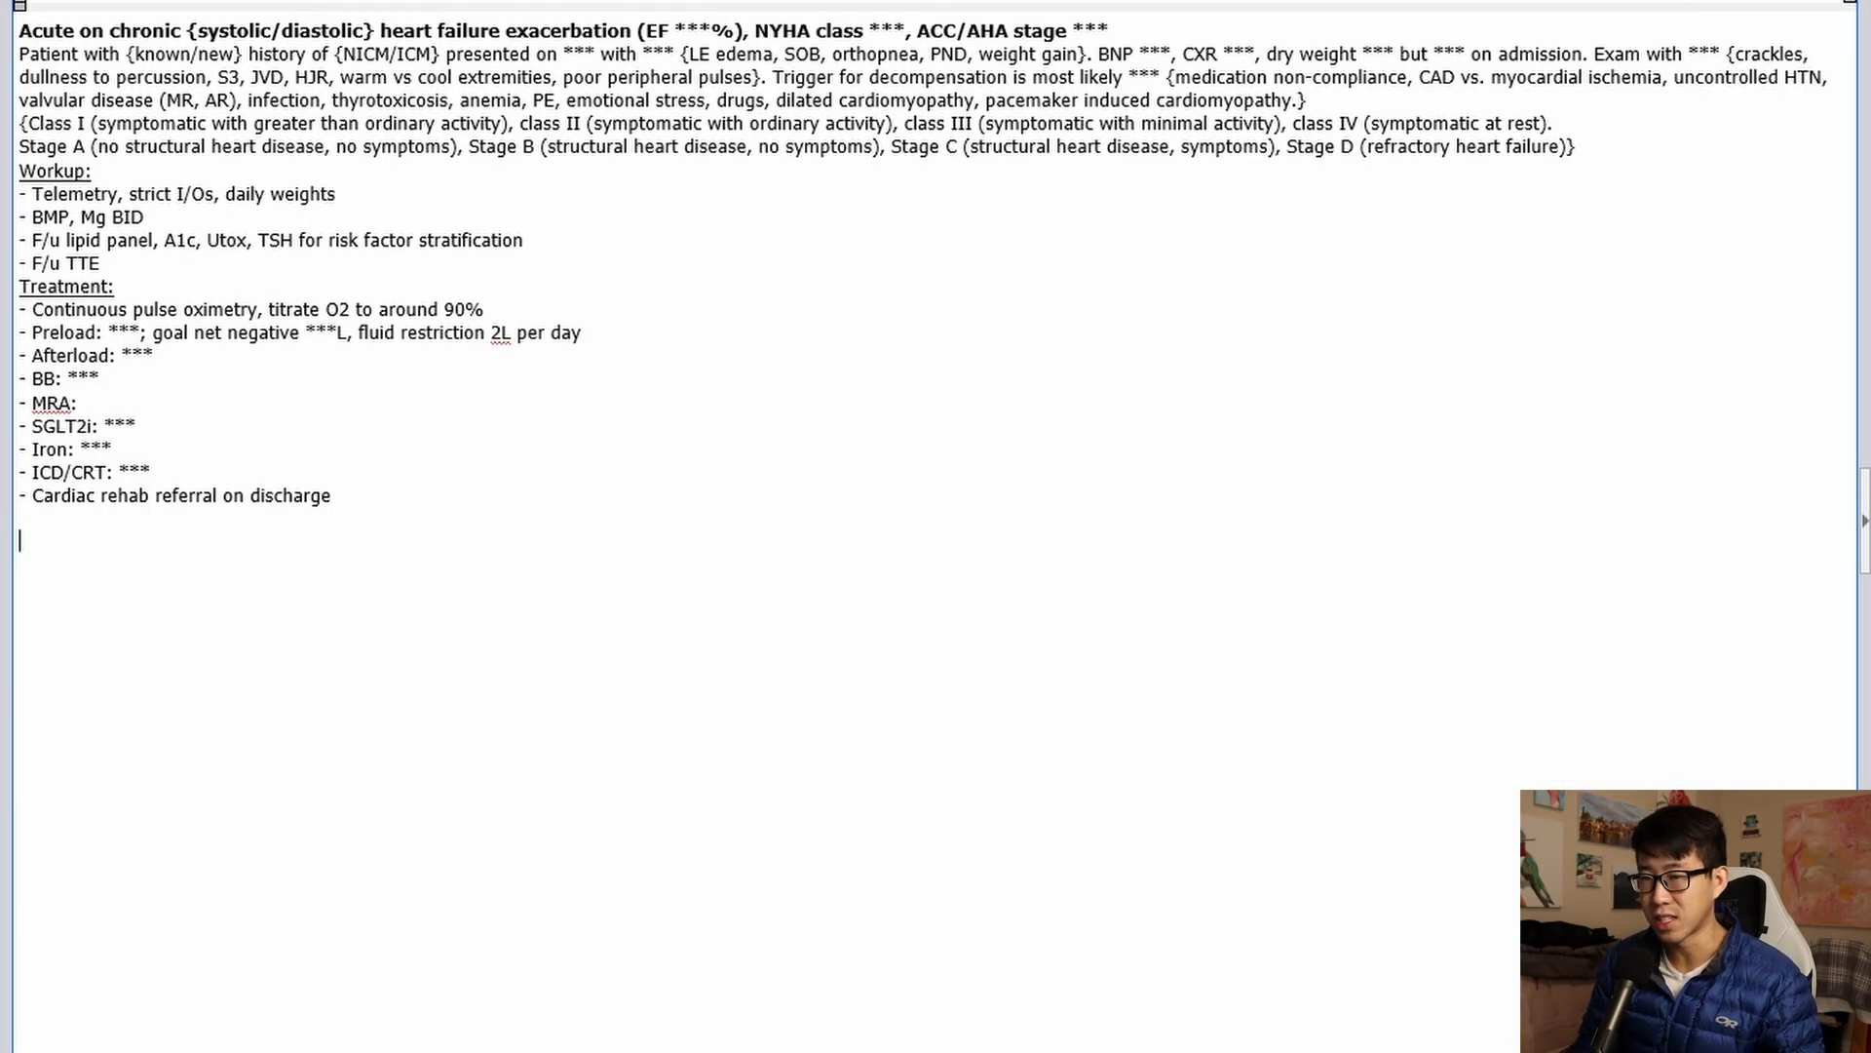
Step: Restore the trial evidence block and cite SCD-HeFT and MADIT-II on the ICD line
type("{Preload: for exacerbations, double the home diuretic dose per DOSE trial...}")
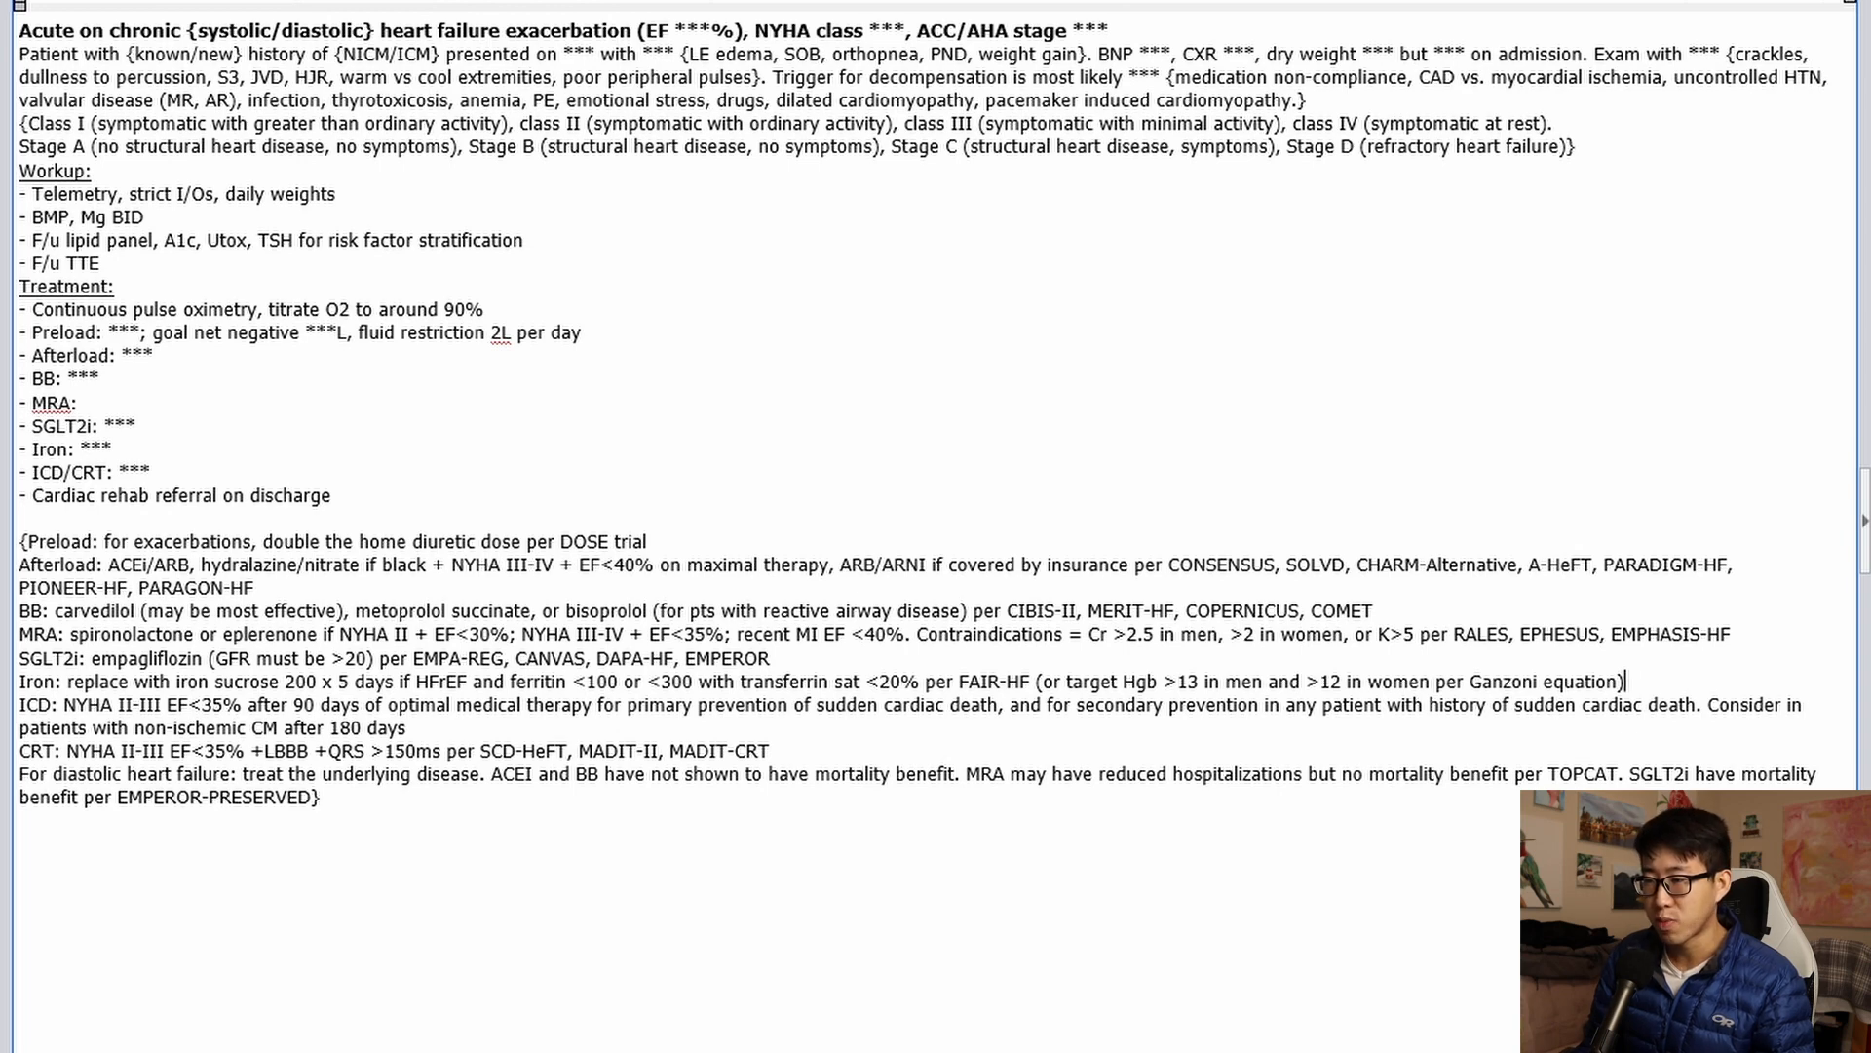
left_click_drag(480, 750, 671, 751)
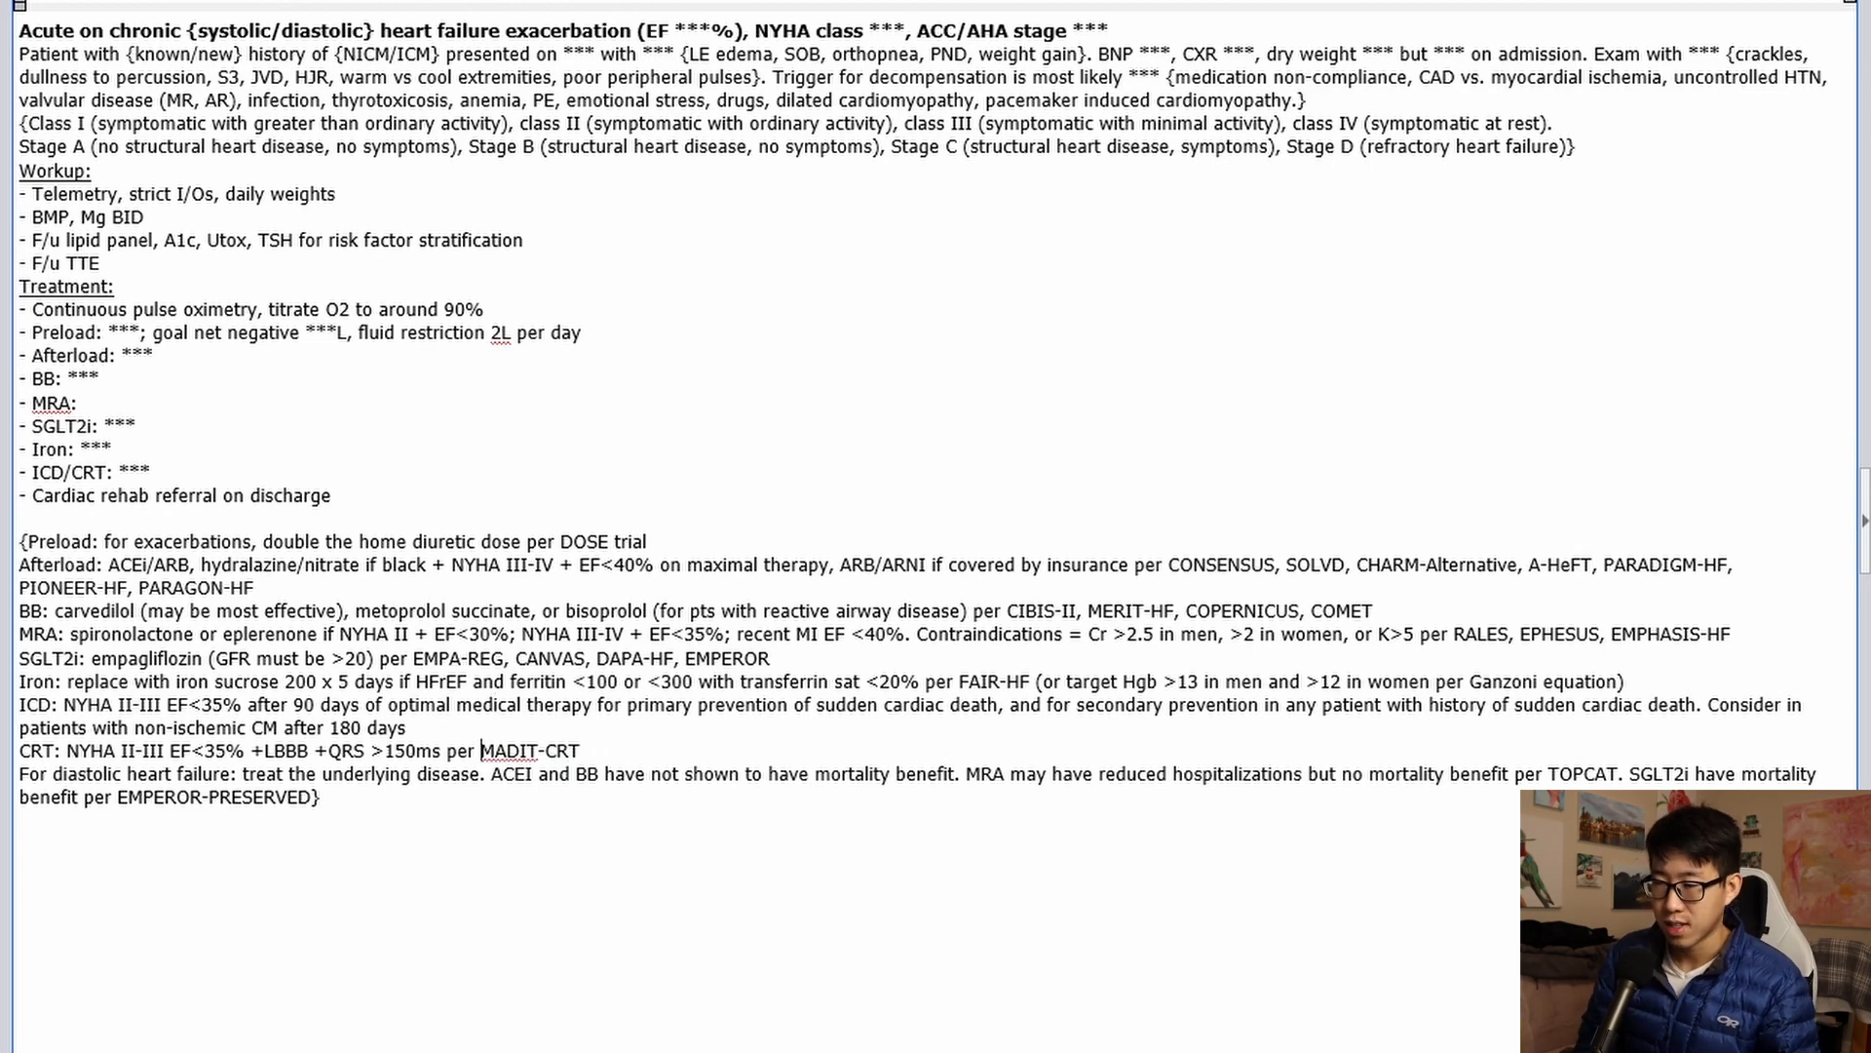
type("per SCD-HeFT, MADIT-II,")
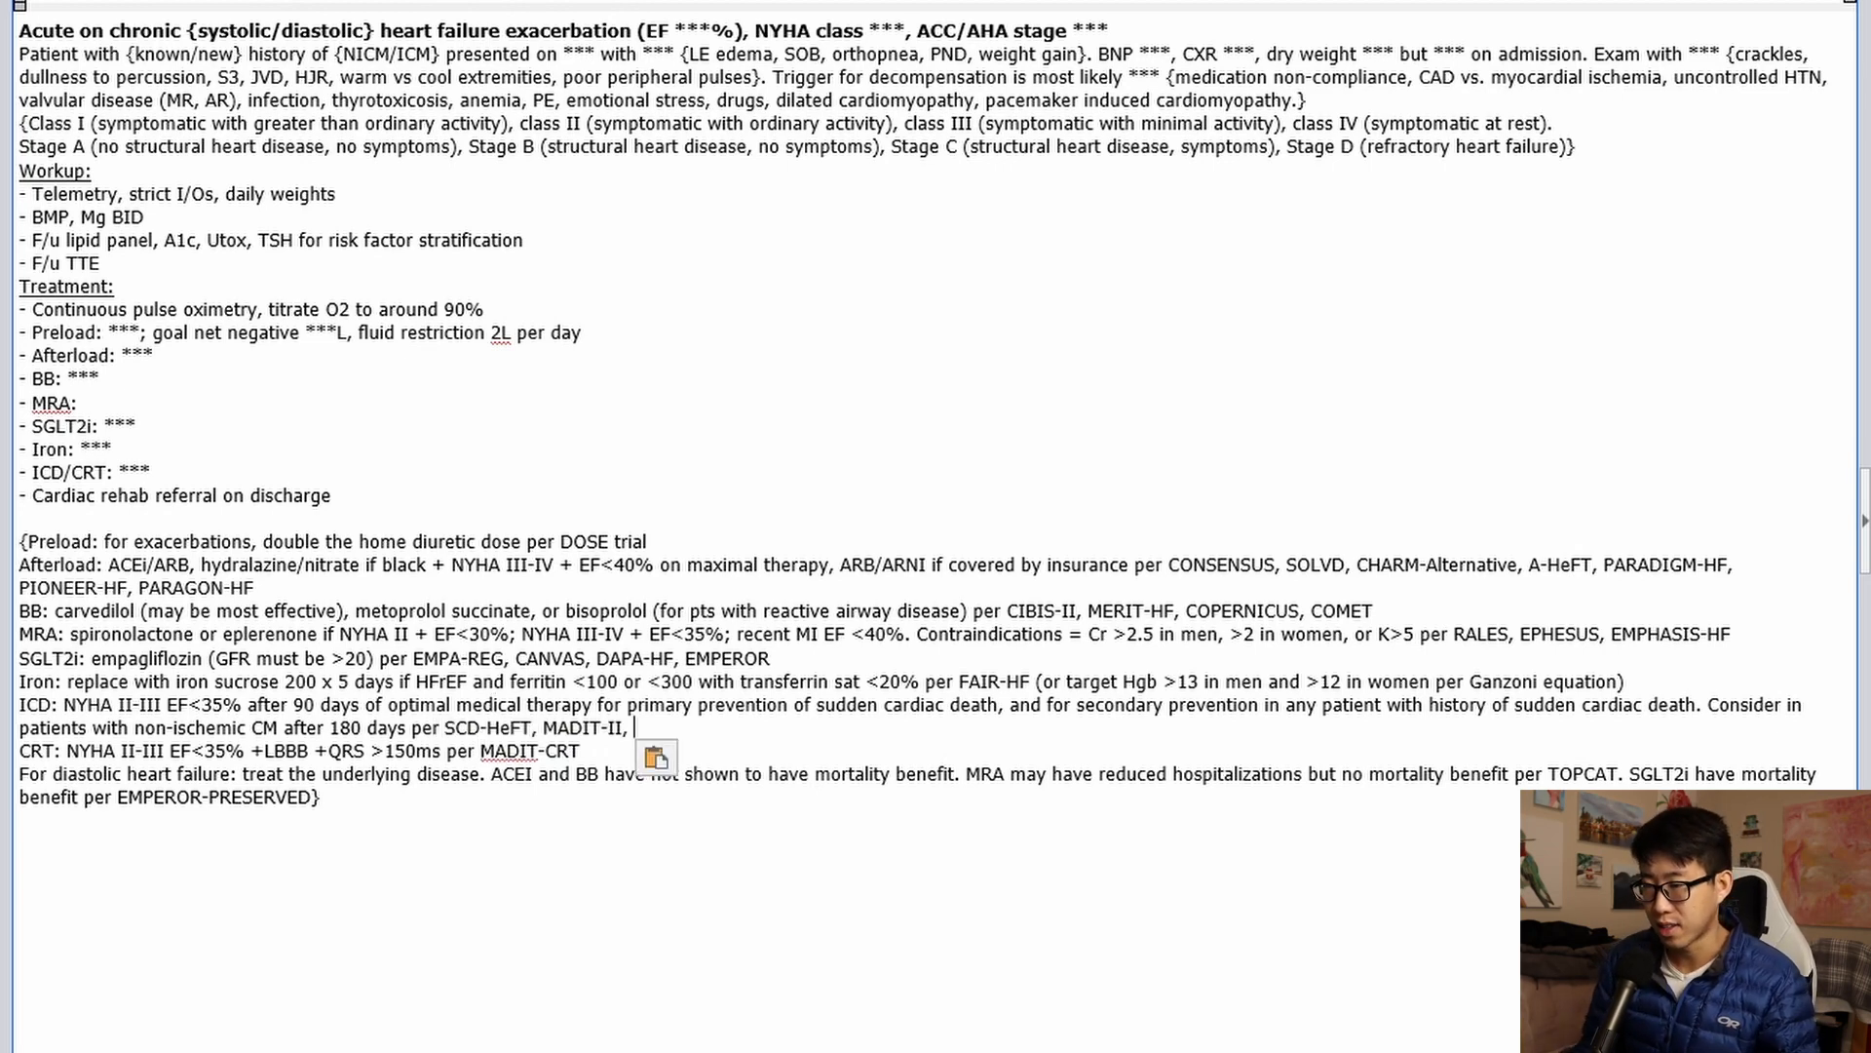